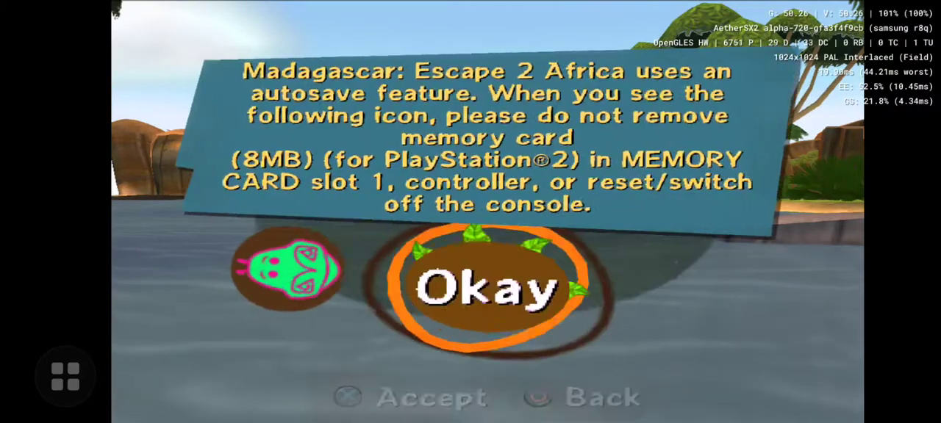
Acknowledge the autosave notice to reach the four-slot new-game picker.
click(485, 287)
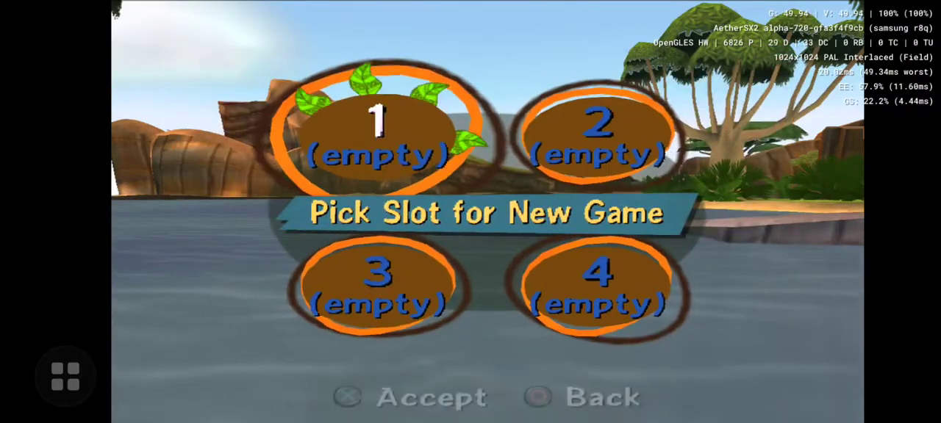